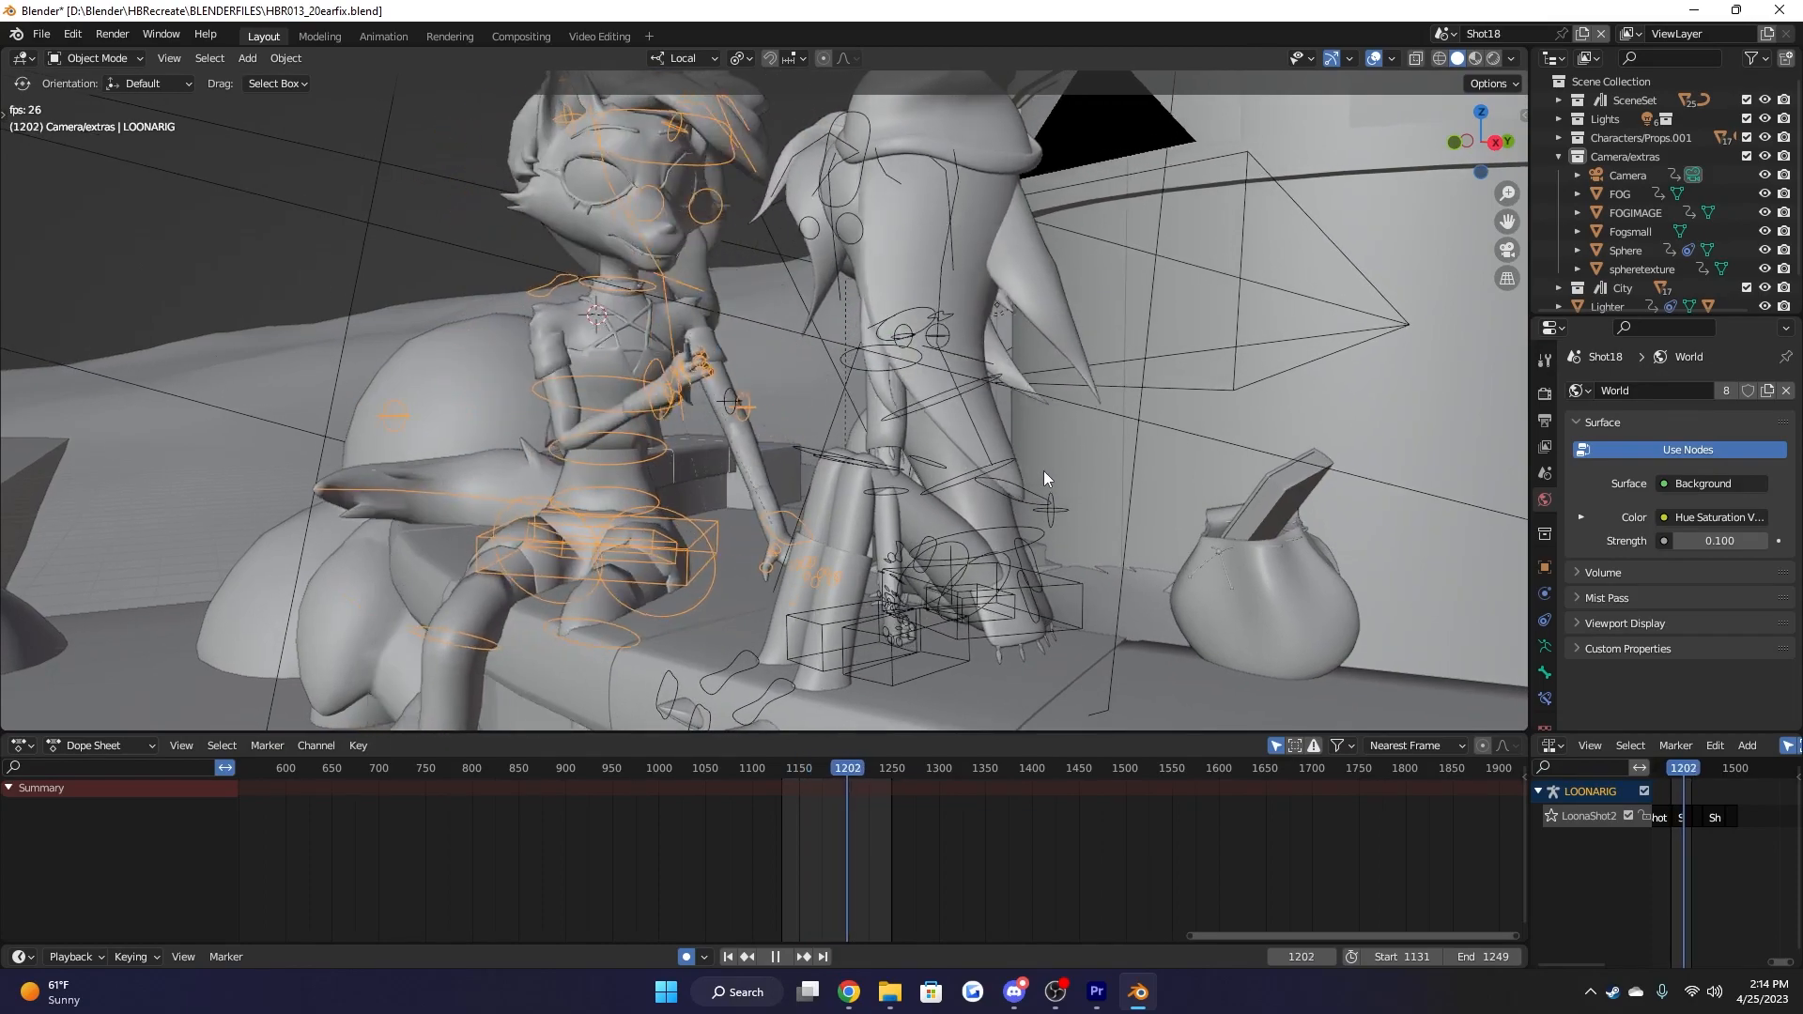
click(782, 767)
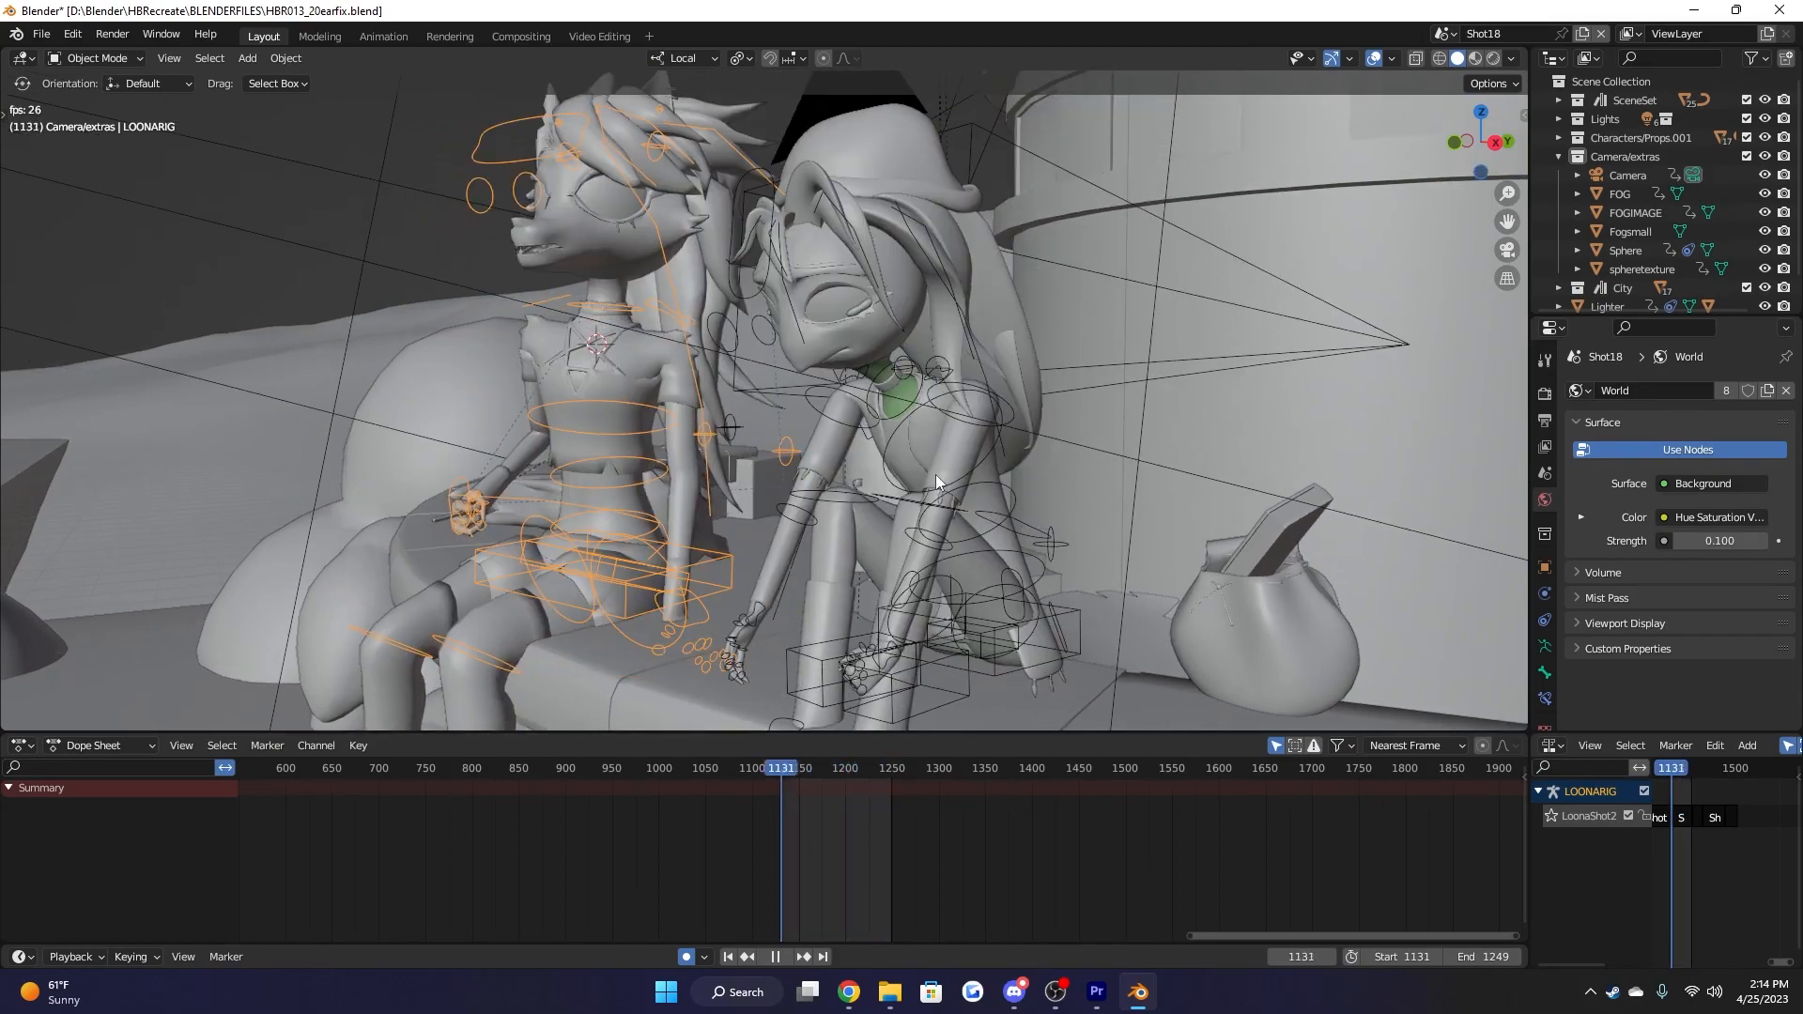